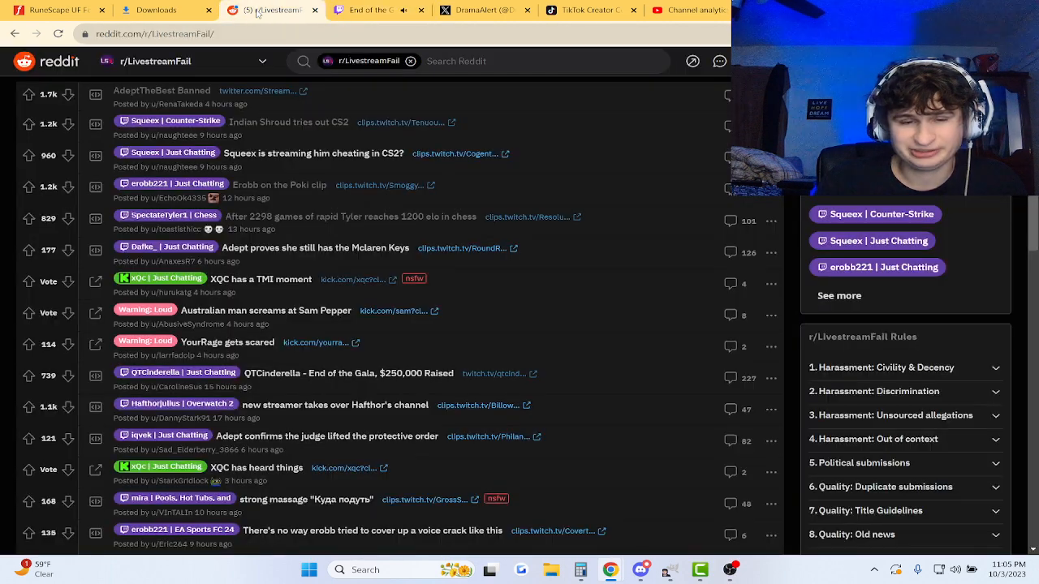
Step: Open the 'QTCinderella - End of the Gala, $250,000 Raised' post and scroll into its comments
scroll(down, 3)
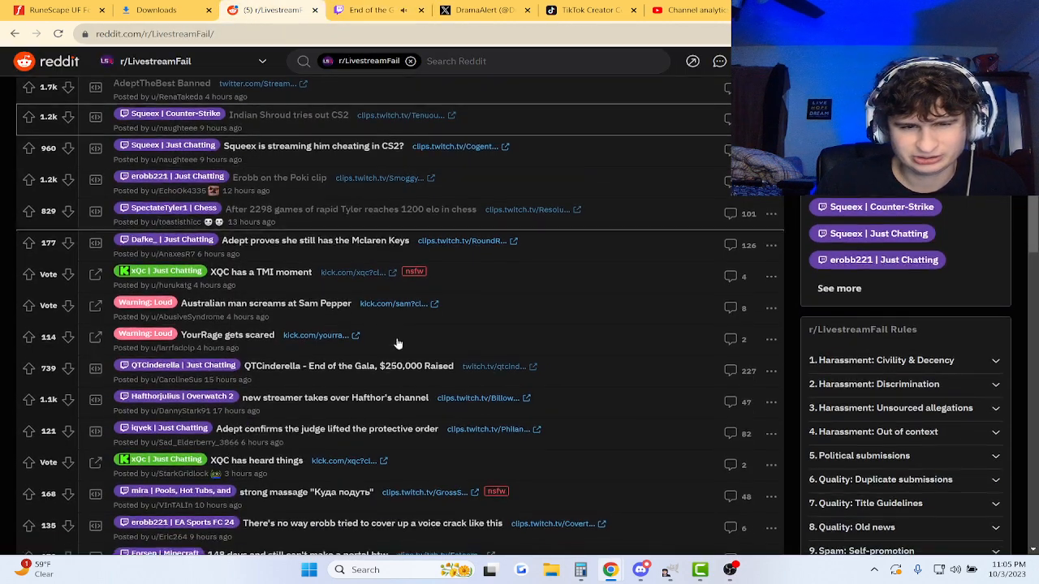
click(349, 366)
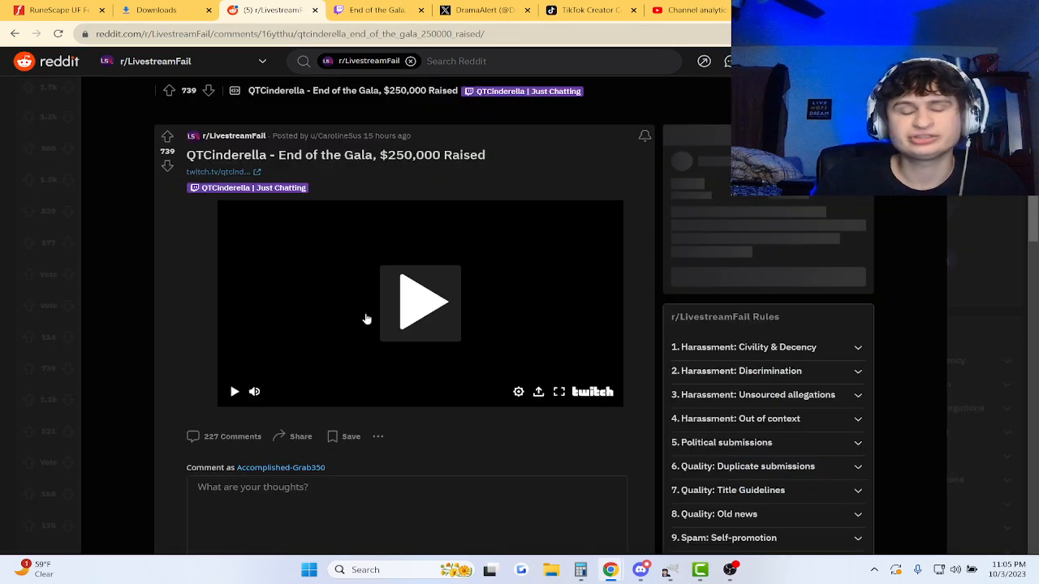
scroll(down, 3)
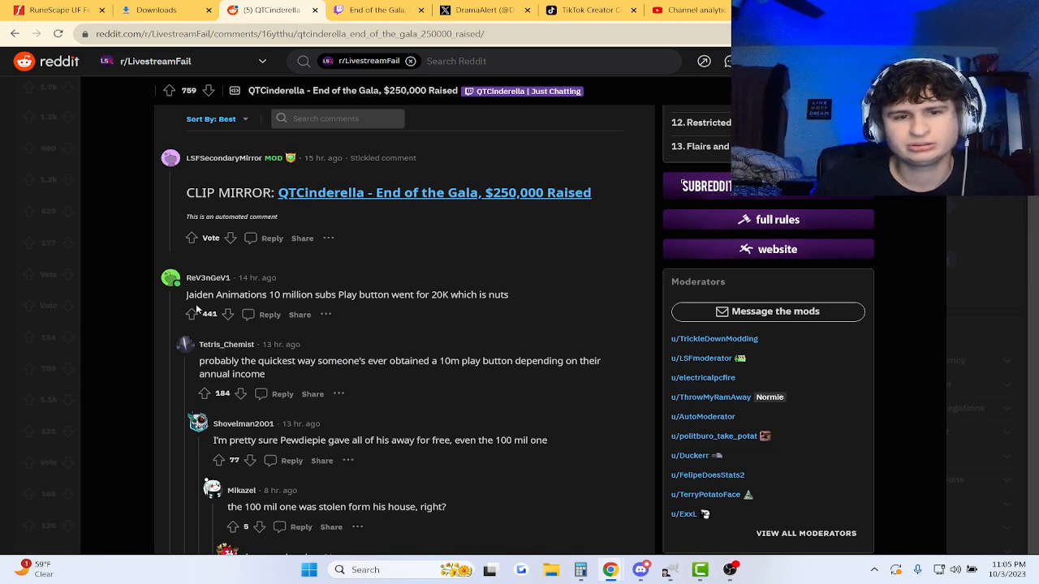
scroll(down, 3)
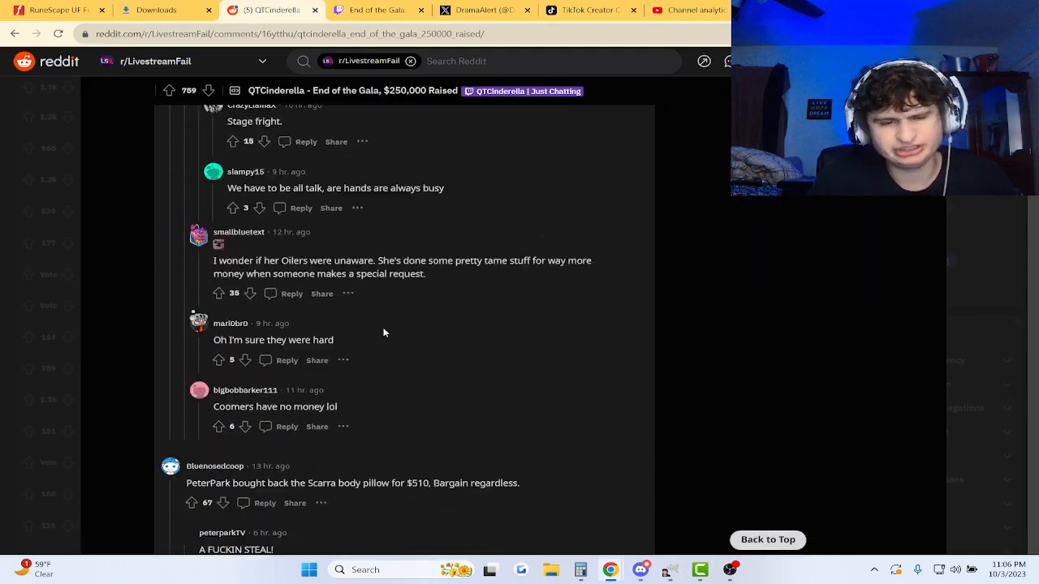
Step: Scroll through the comment's Item/$ auction table to the $102,508.53 Total row and tiltify link
scroll(down, 3)
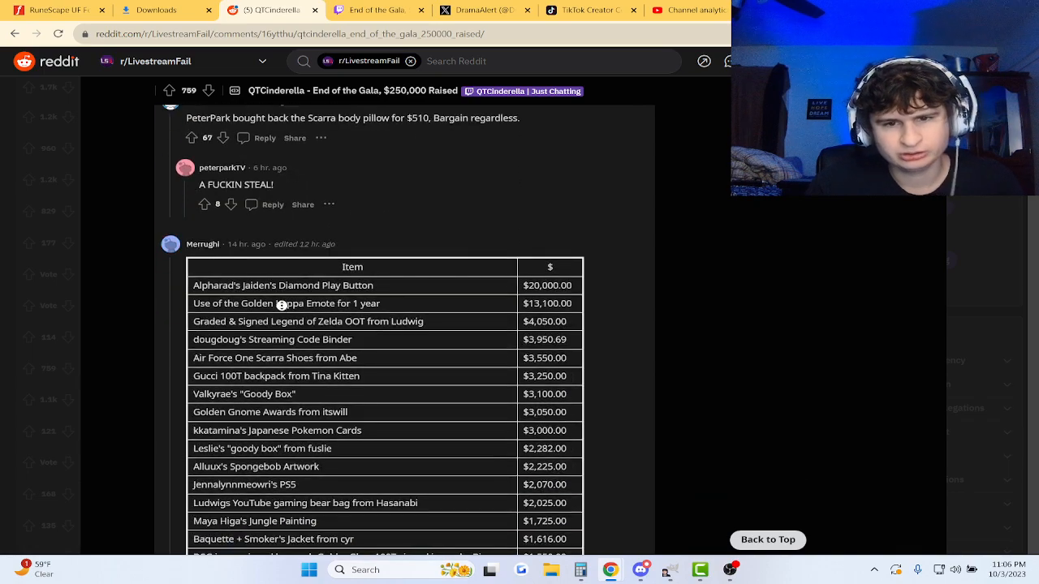
scroll(down, 3)
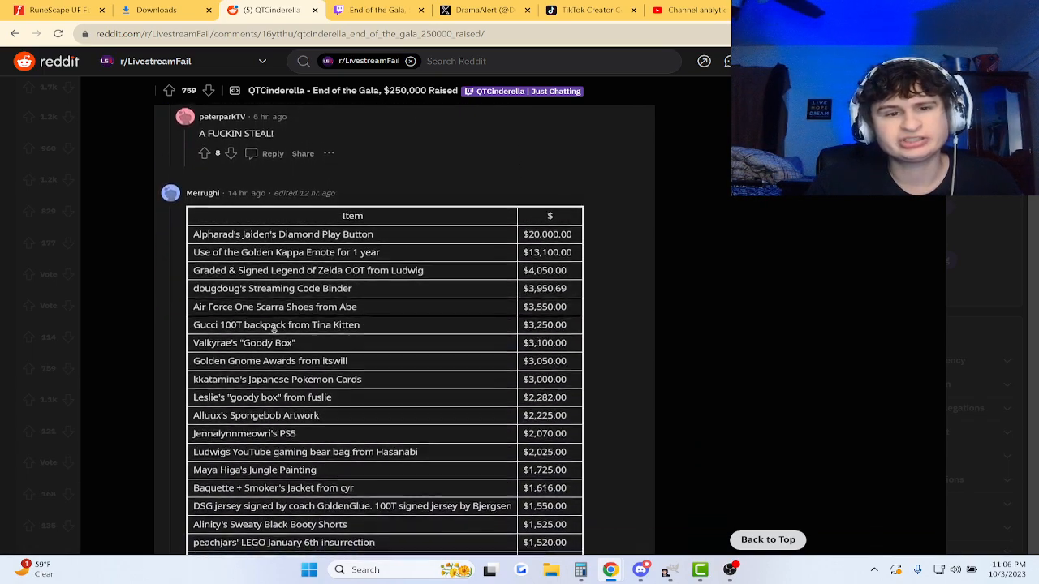
scroll(down, 3)
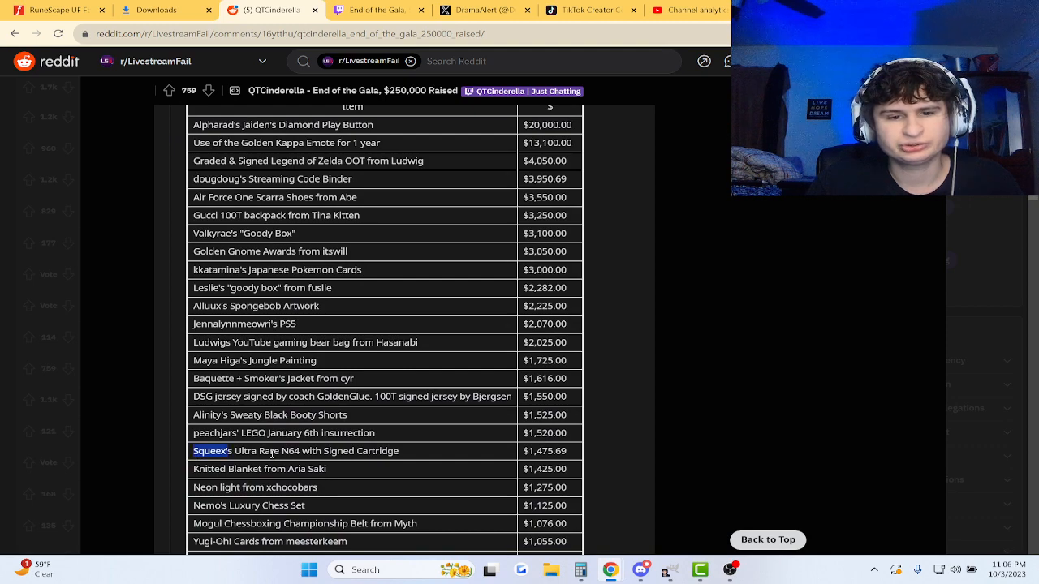
scroll(up, 3)
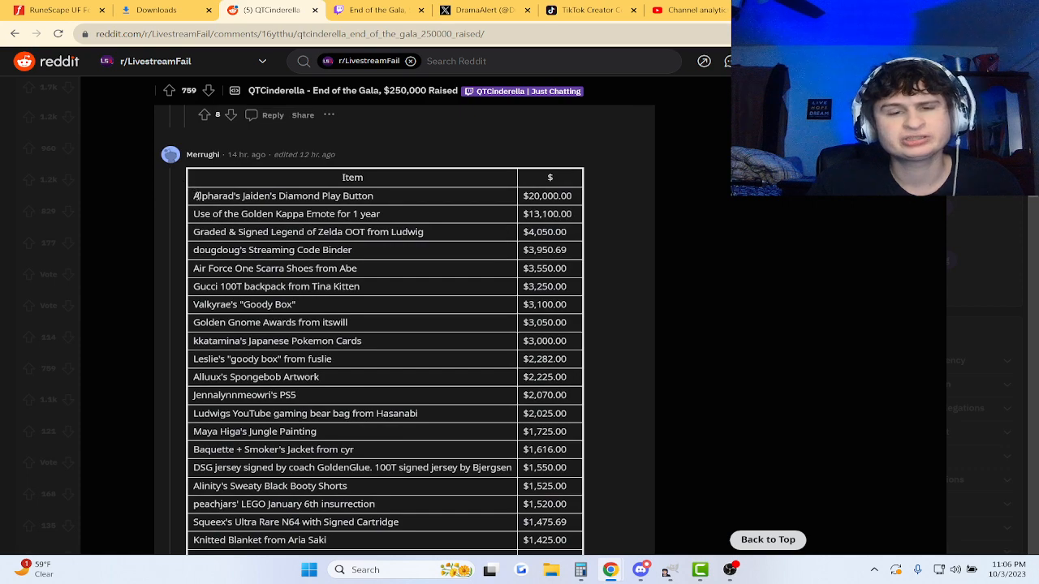
scroll(down, 3)
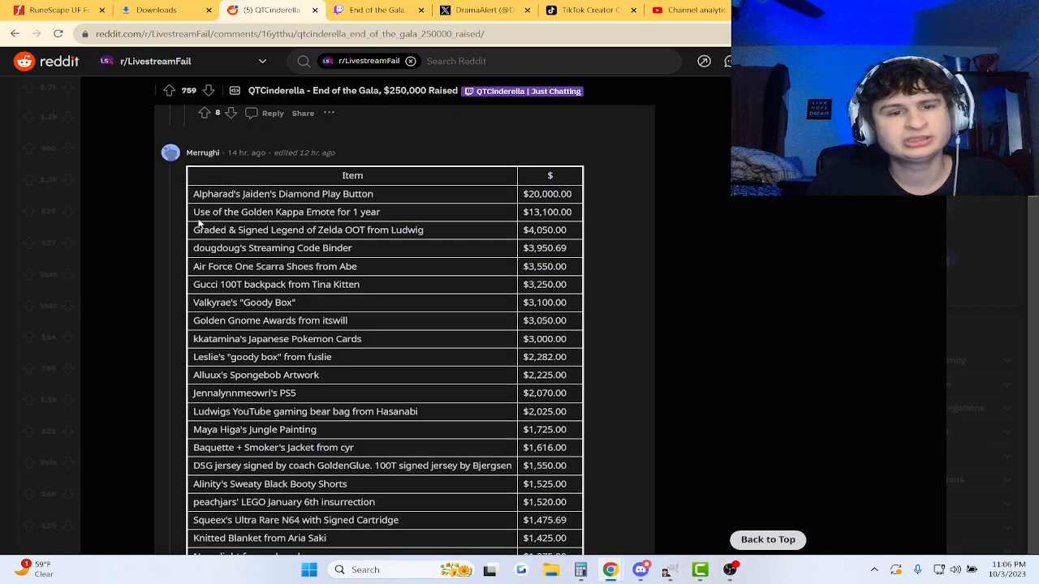
scroll(up, 3)
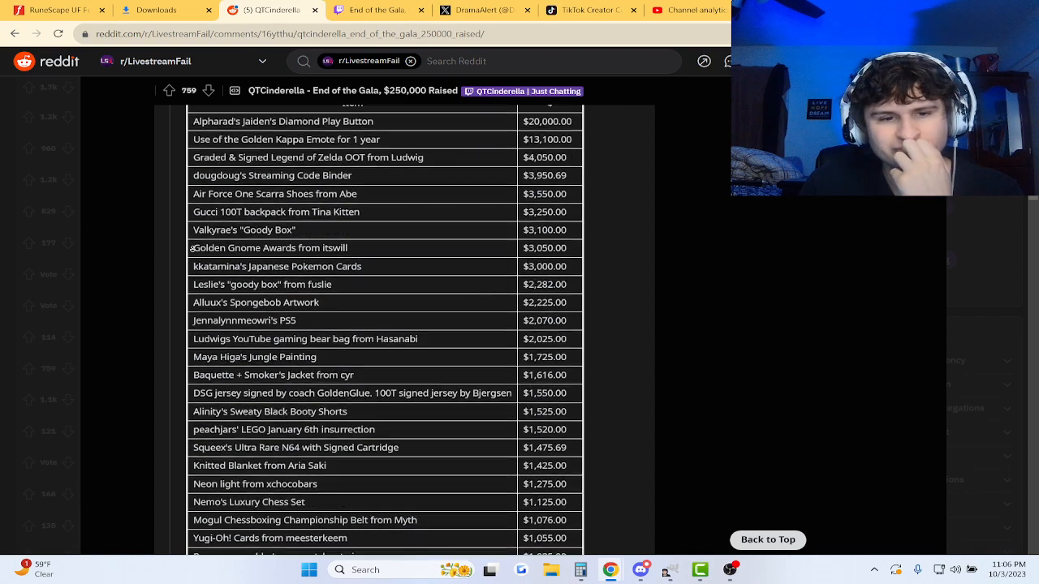
scroll(up, 3)
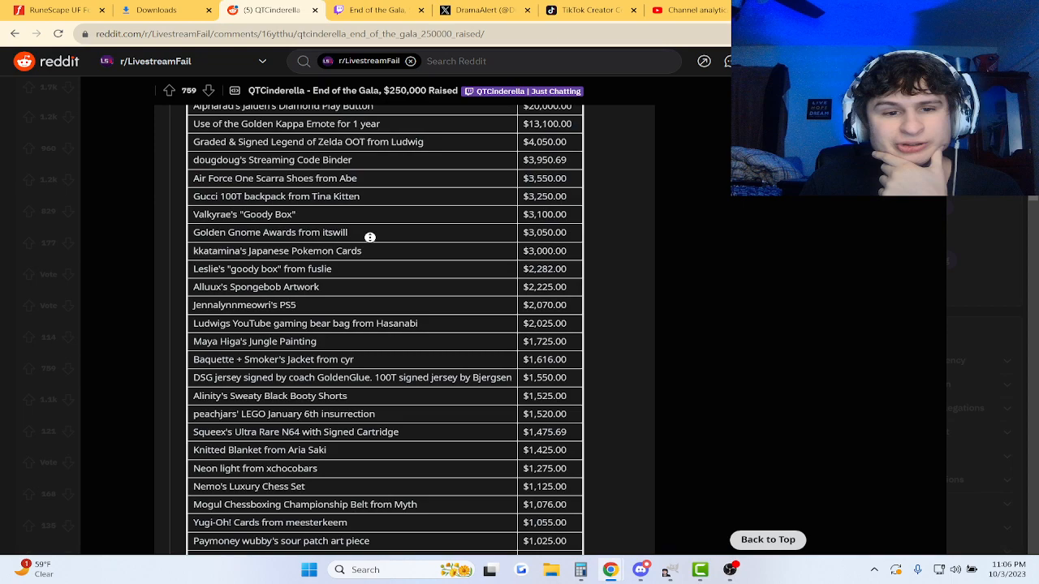
scroll(down, 3)
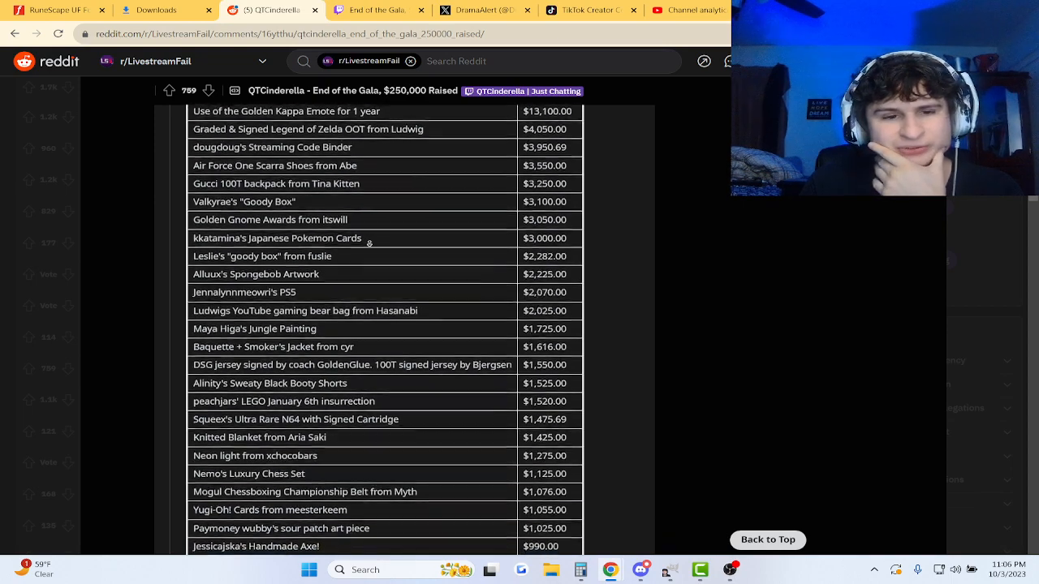
scroll(down, 3)
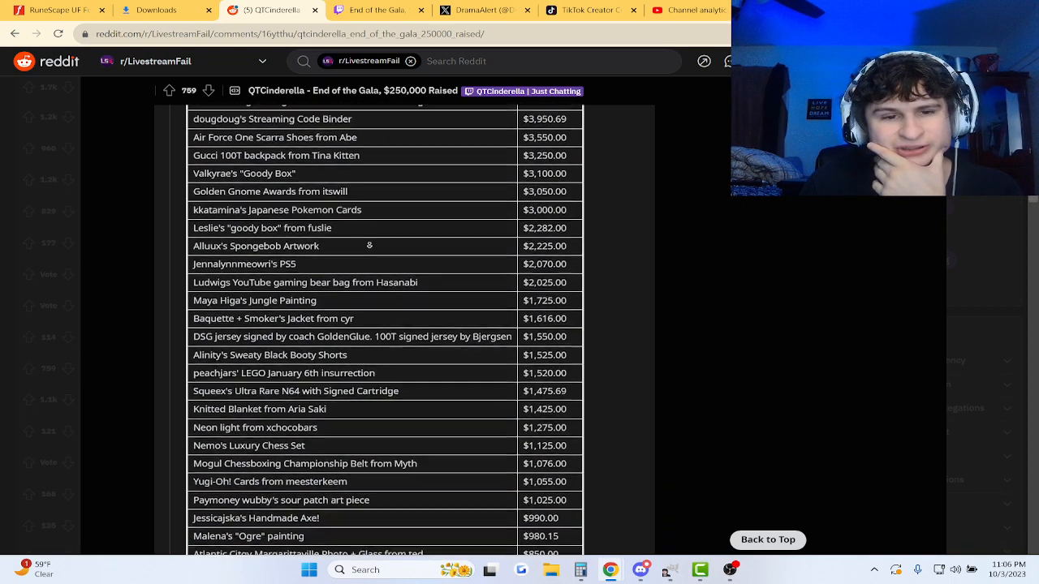
scroll(down, 3)
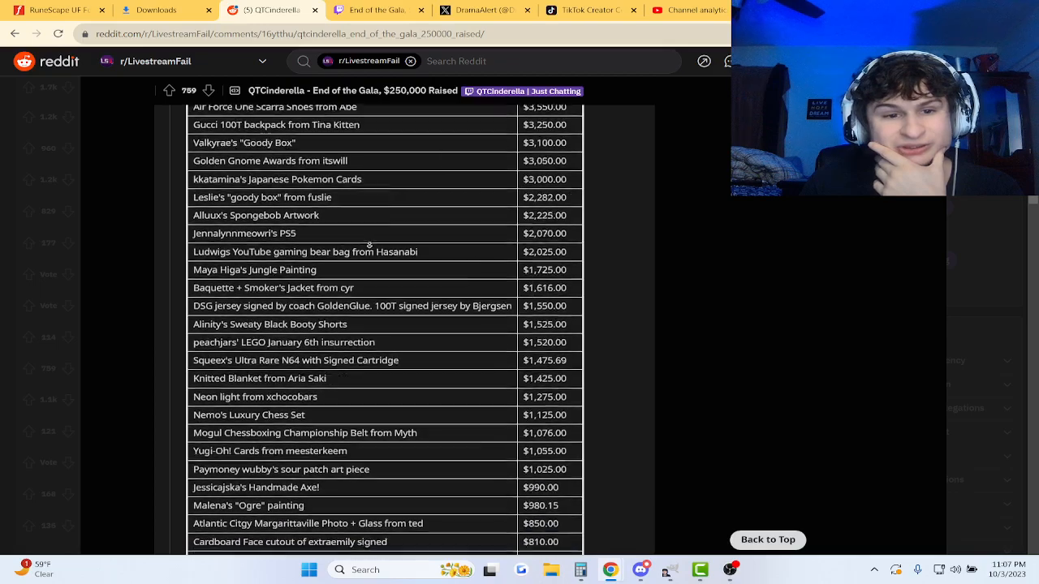
scroll(down, 3)
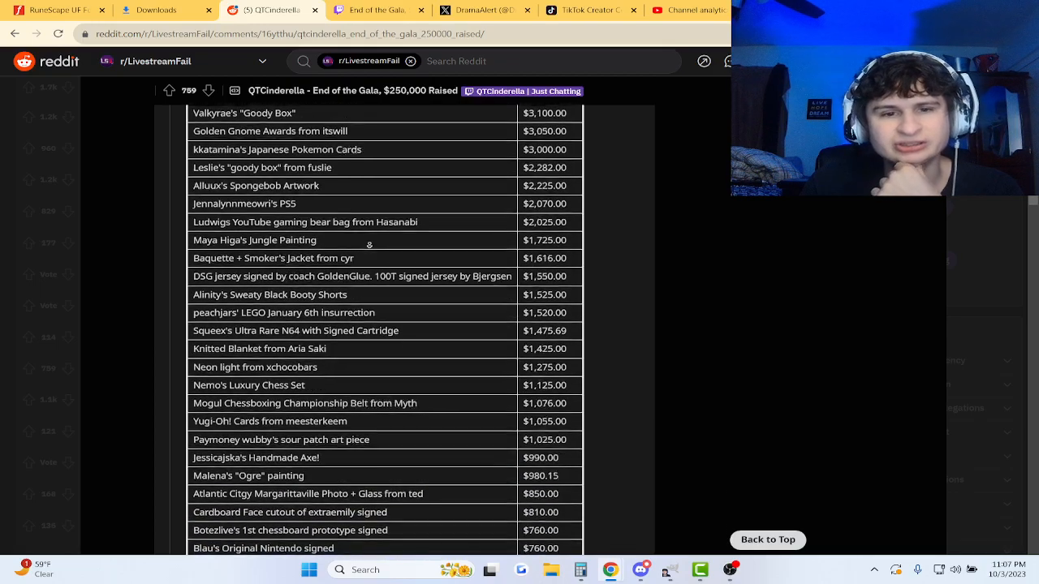
scroll(down, 3)
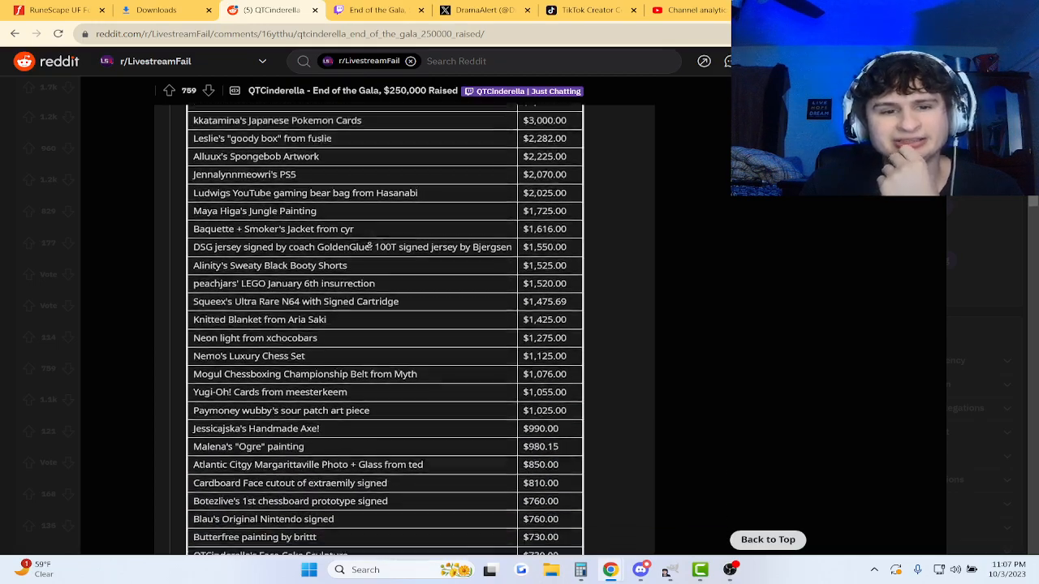
scroll(down, 3)
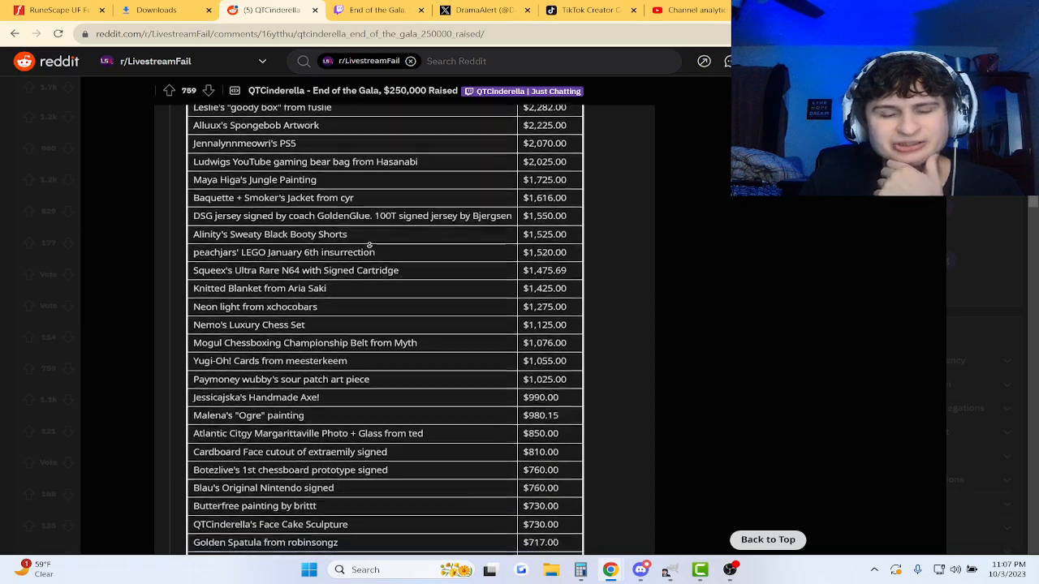
scroll(down, 3)
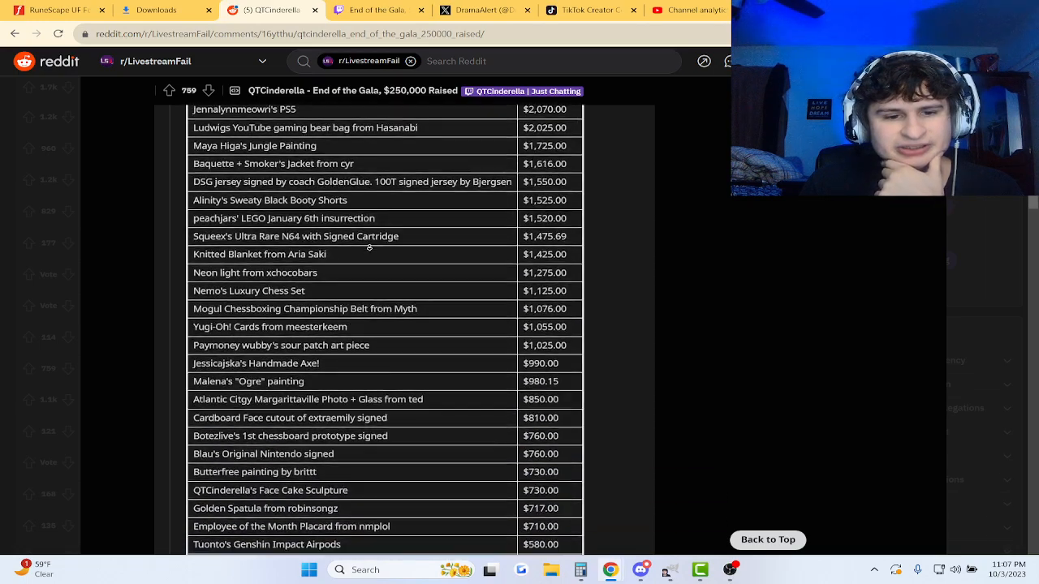
scroll(down, 3)
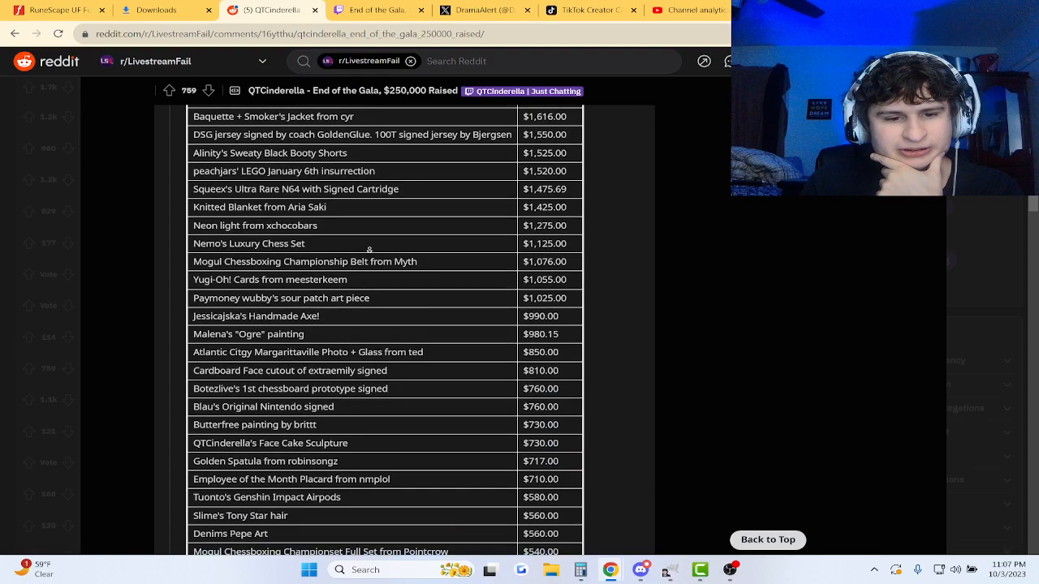
scroll(down, 3)
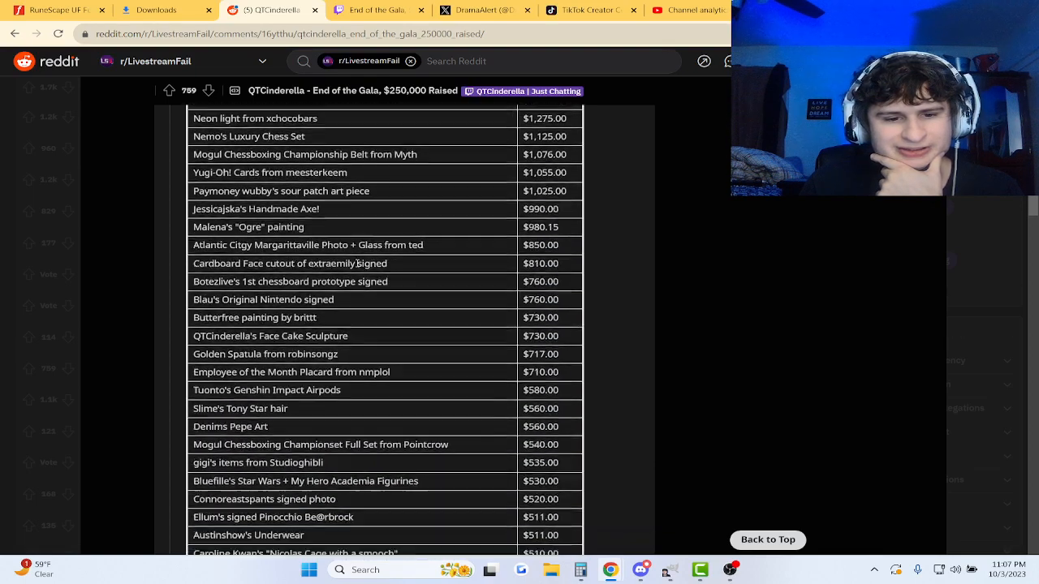
scroll(down, 3)
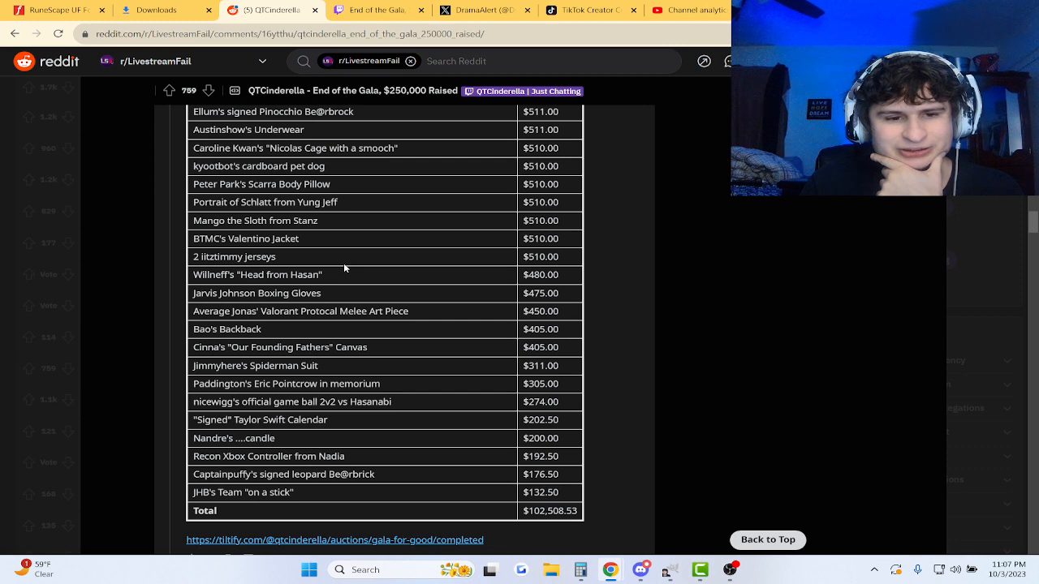
mouse_move(502, 192)
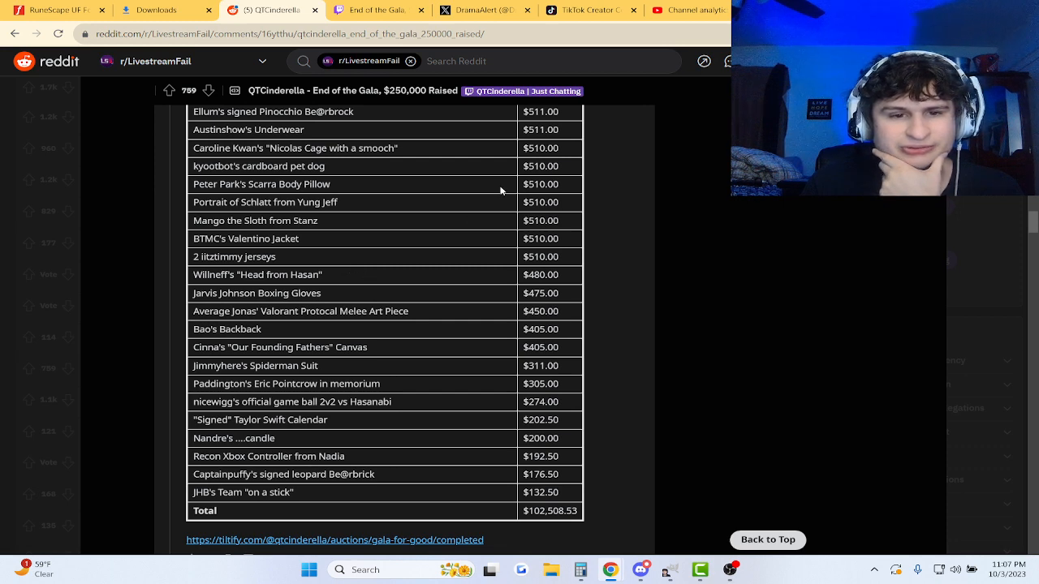